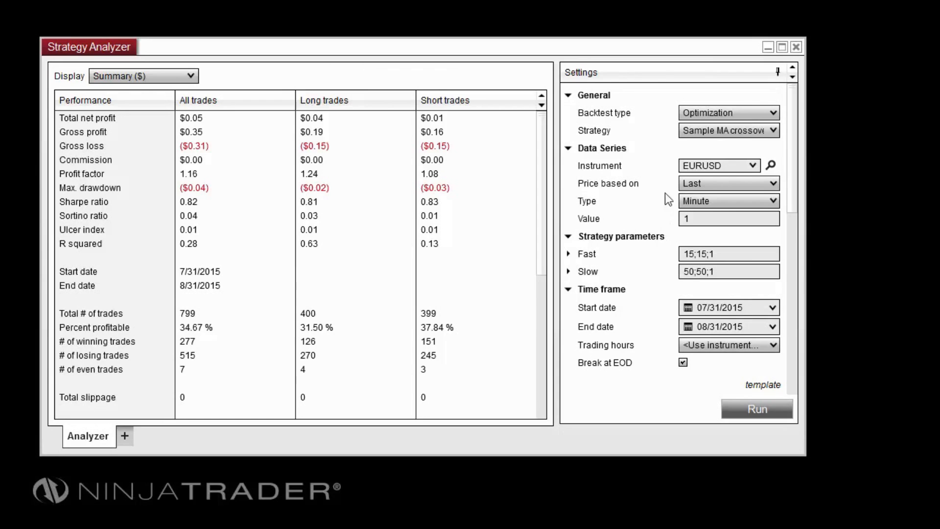
# Keep Optimization as the backtest type in the Strategy Analyzer settings.
pyautogui.click(729, 112)
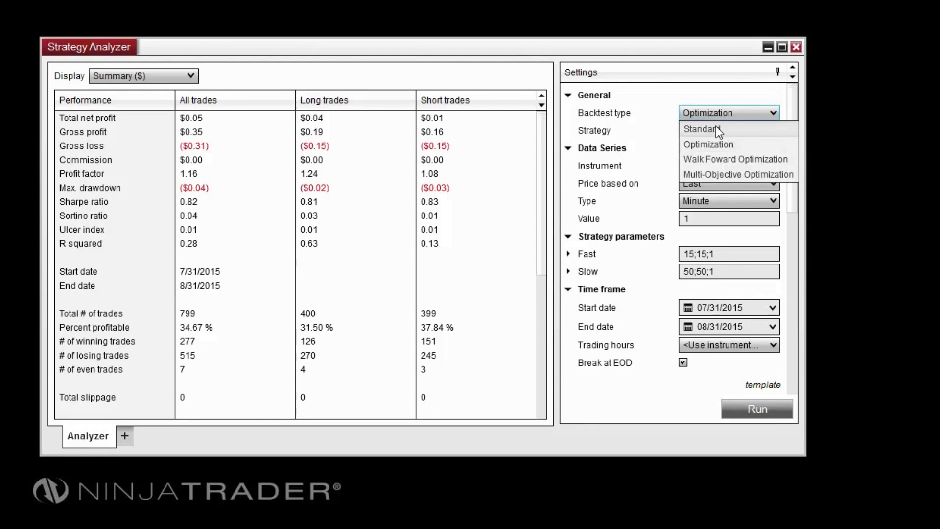
pyautogui.click(708, 144)
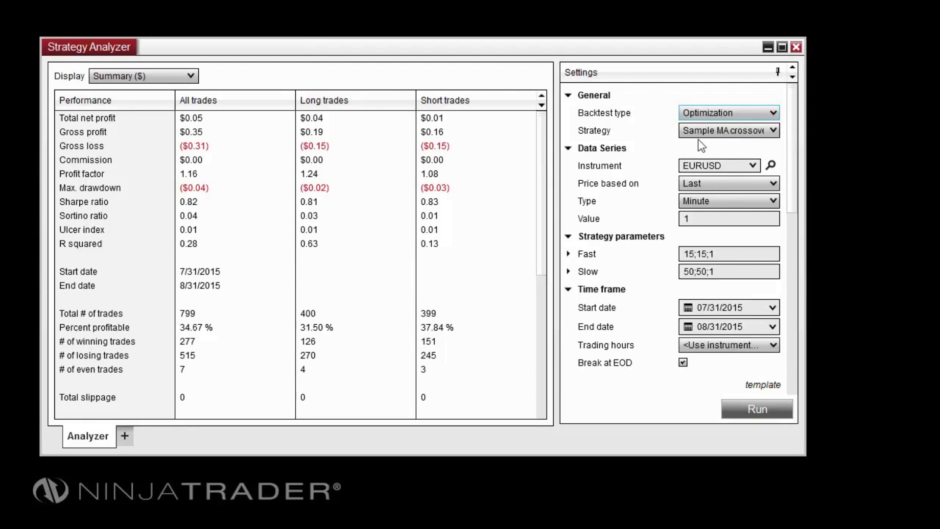
pyautogui.moveTo(783, 144)
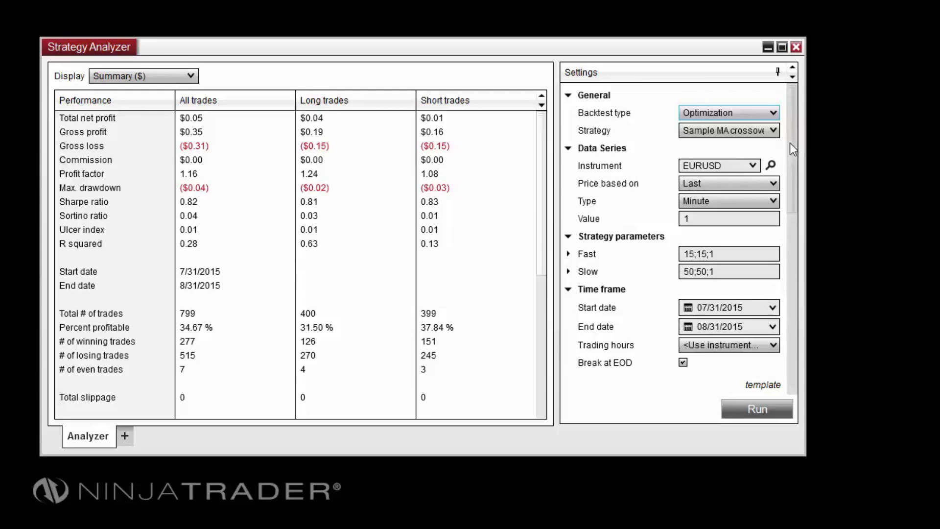
pyautogui.scroll(-3)
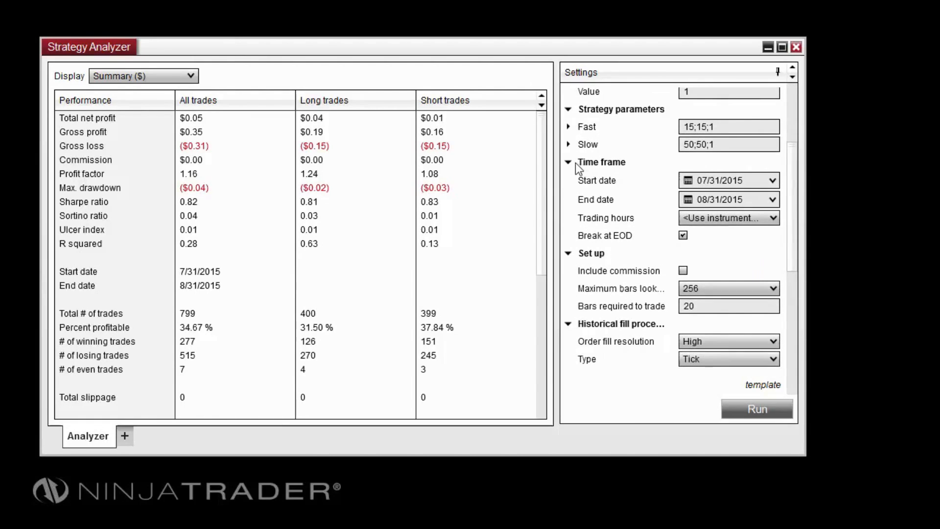
# Collapse the Time frame, Set up, Historical fill processing and Order handling groups.
pyautogui.click(568, 162)
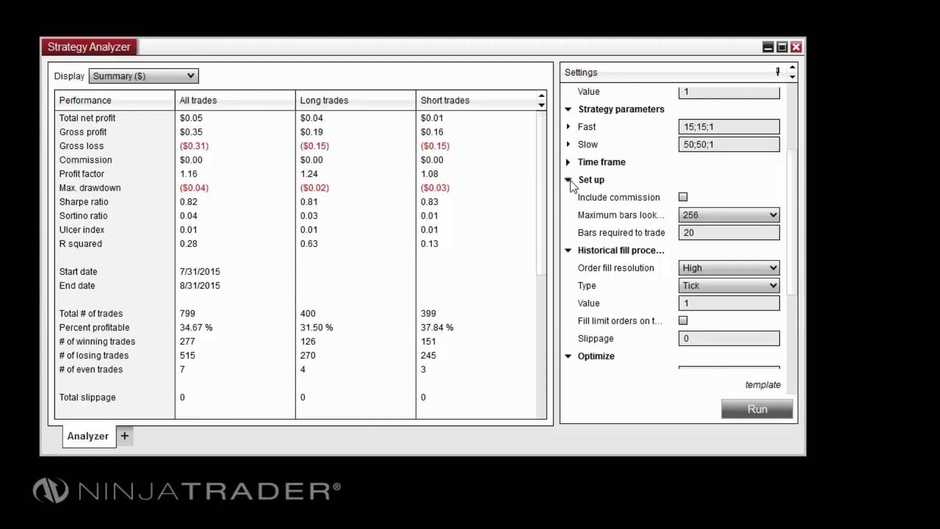
pyautogui.click(568, 179)
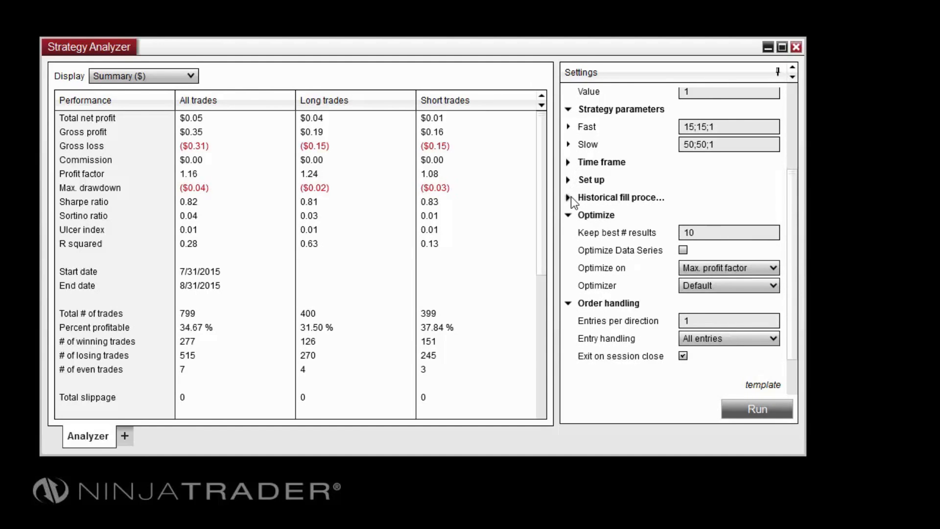
pyautogui.click(568, 305)
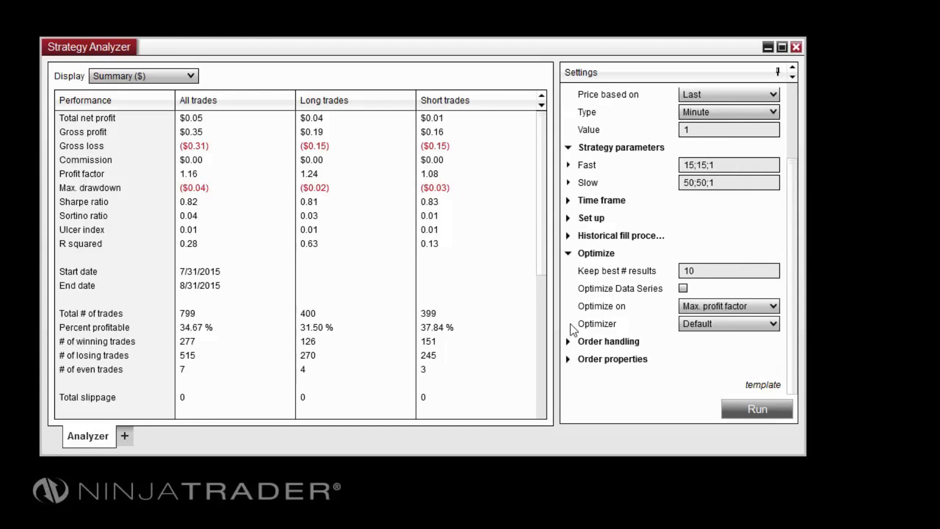
pyautogui.click(728, 165)
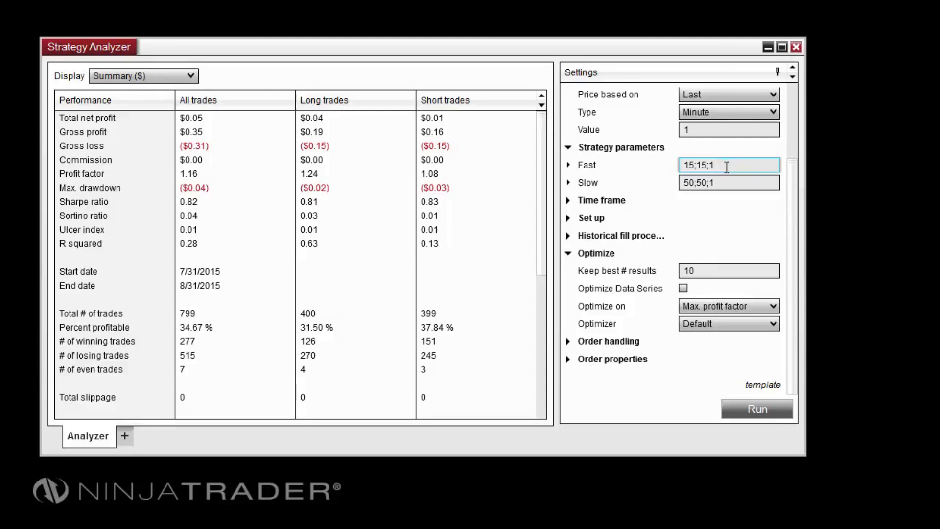
# Set the Fast range to 5;15;1 and the Slow range to 20;50;2.
pyautogui.doubleClick(687, 165)
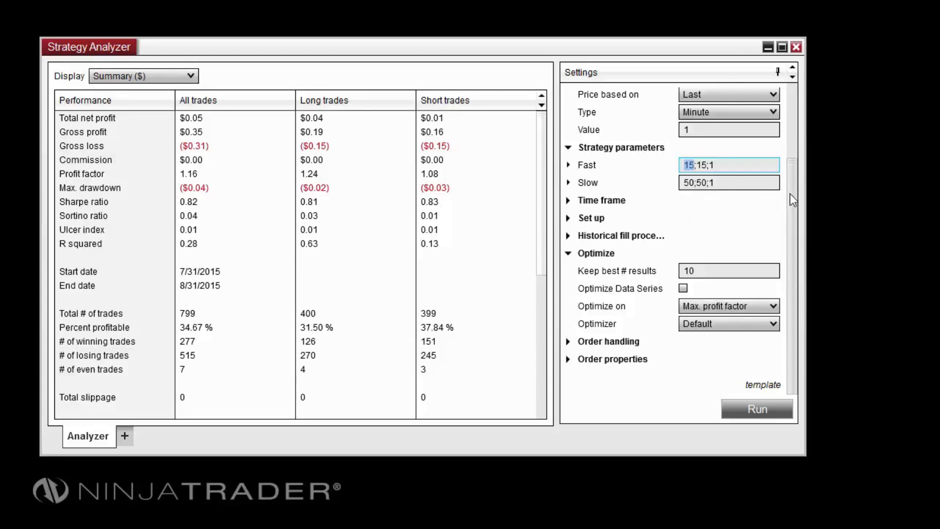
pyautogui.click(698, 165)
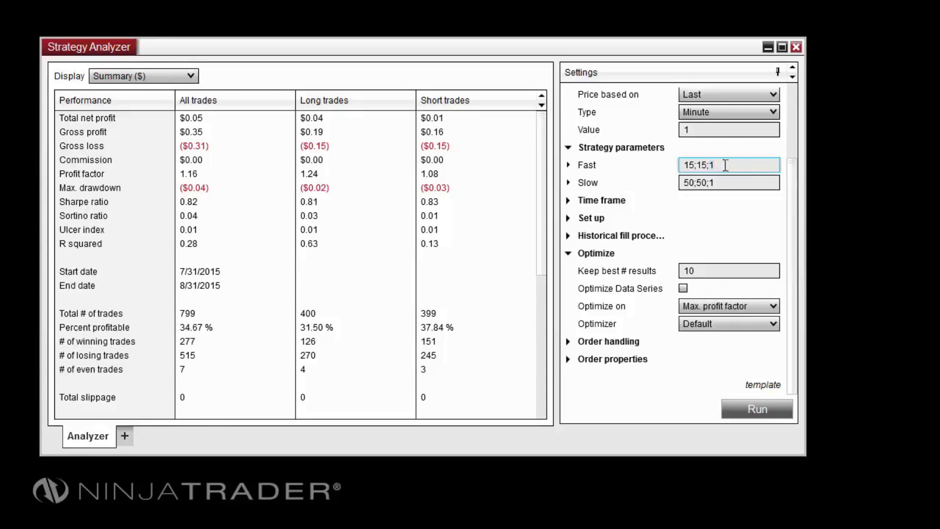
pyautogui.doubleClick(689, 164)
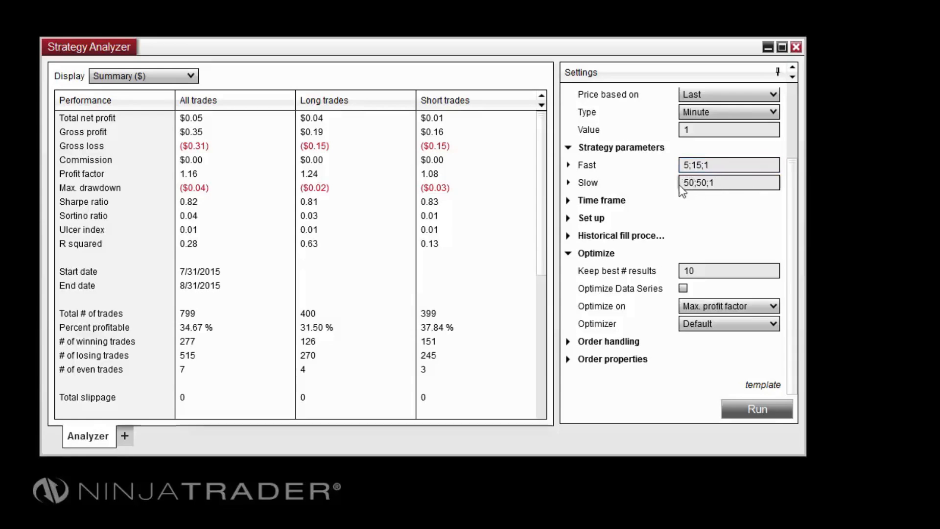
pyautogui.click(728, 182)
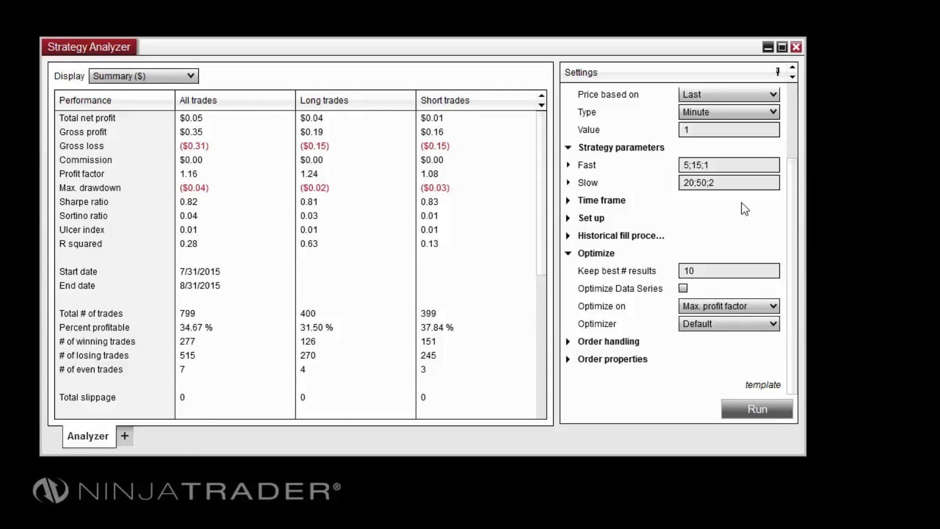
pyautogui.moveTo(775, 214)
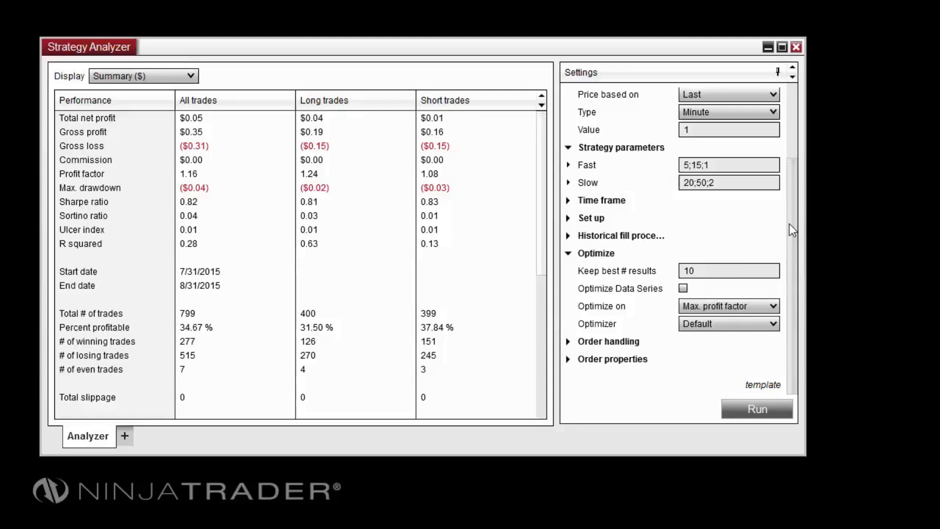
# Enable Optimize Data Series and set the data series Value range to 5;30;5.
pyautogui.click(729, 271)
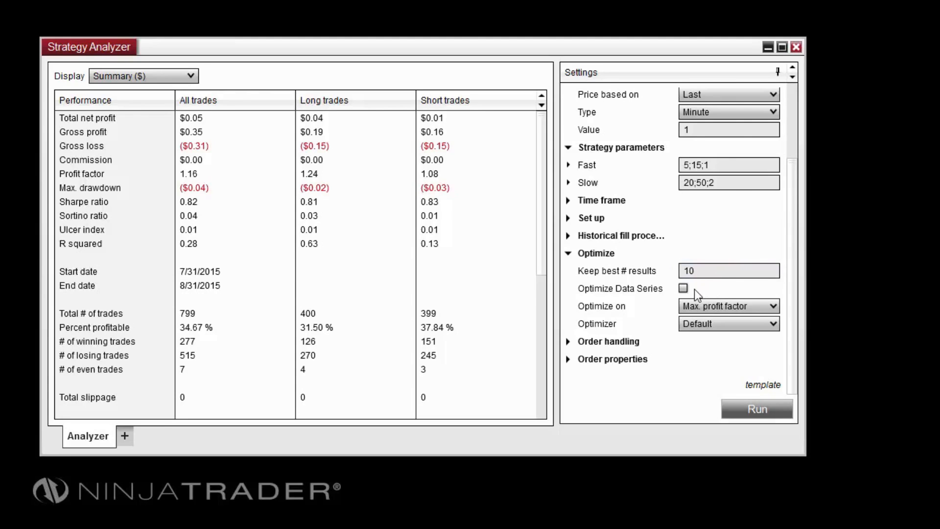
pyautogui.click(683, 288)
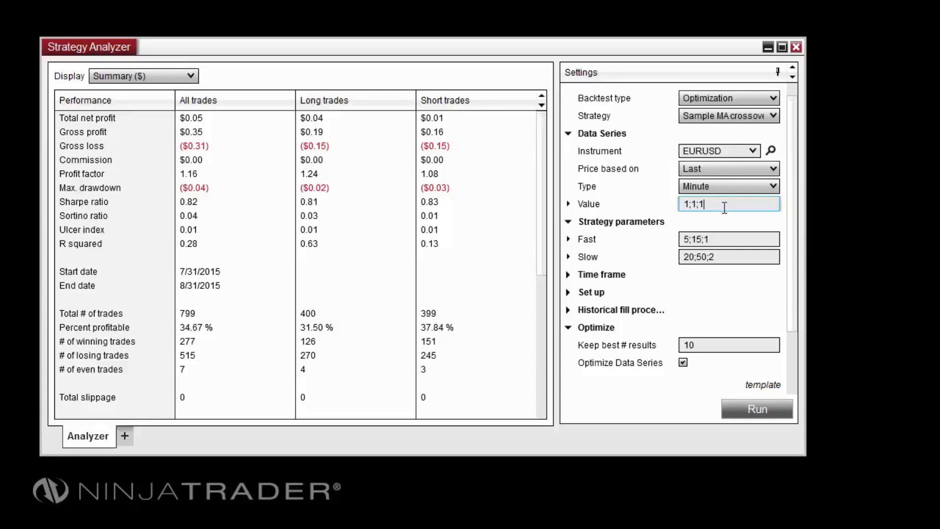
pyautogui.moveTo(724, 206)
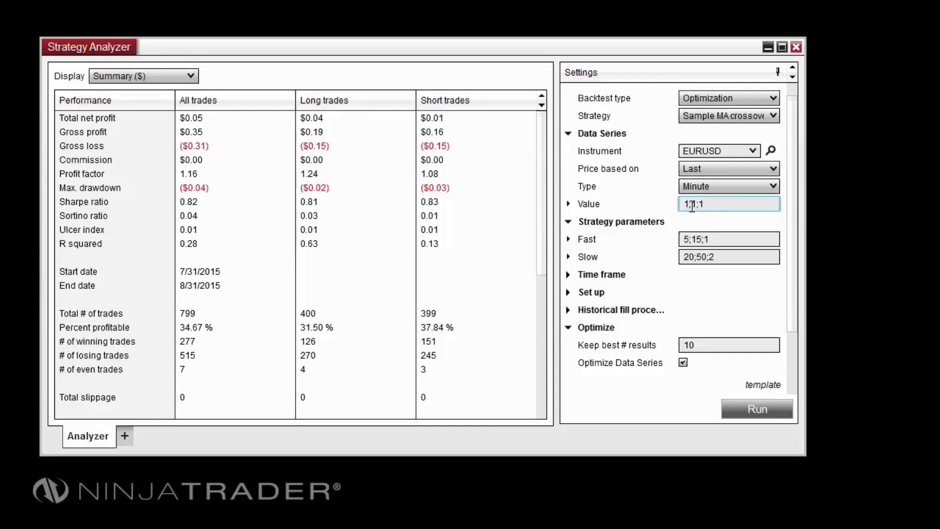
pyautogui.write('5;1;1')
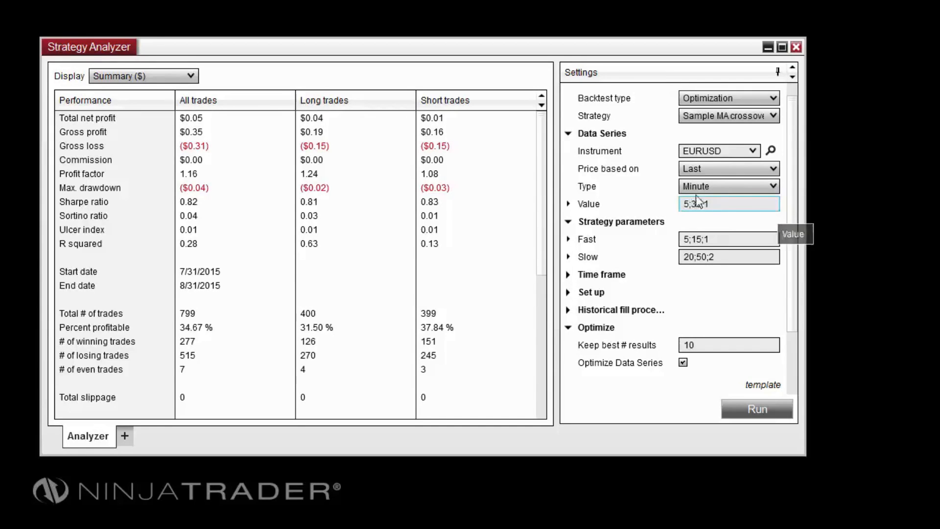
pyautogui.write('5;30;5')
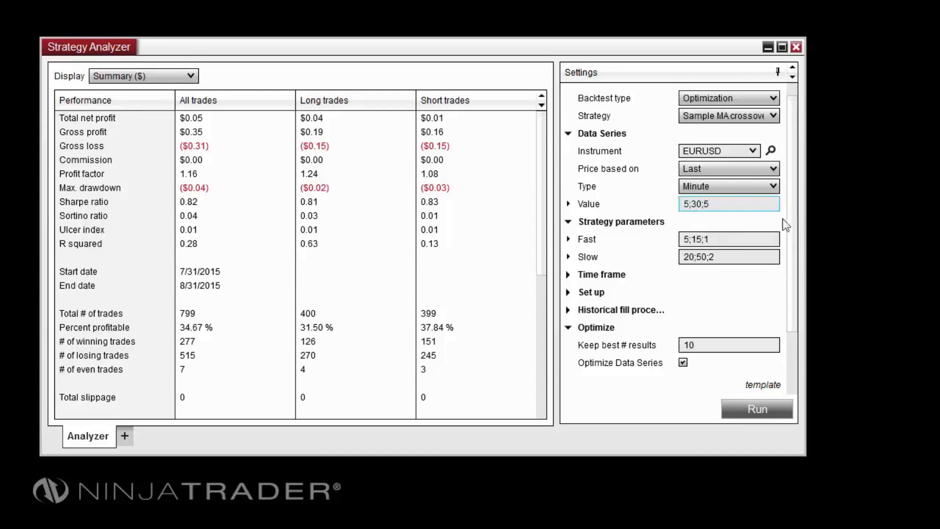
pyautogui.scroll(-3)
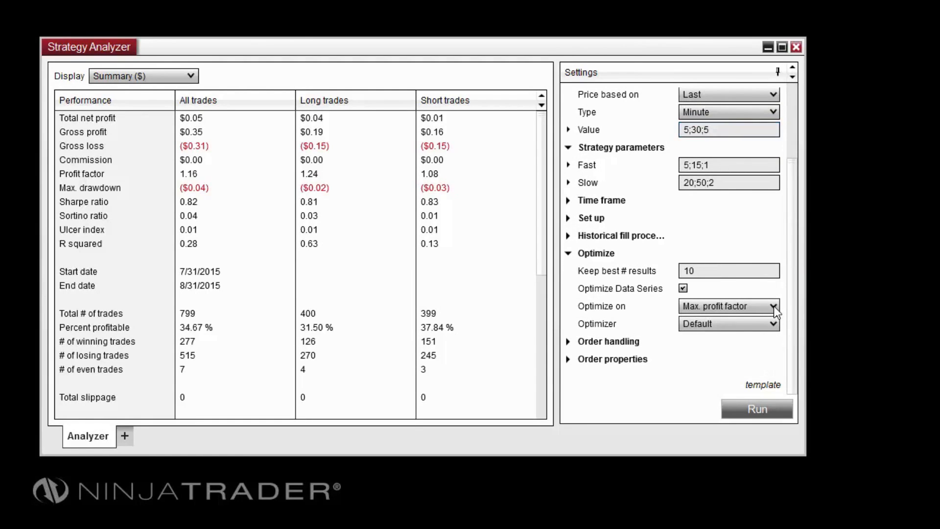
# Bring up the Optimize on objectives list to choose Max. avg. profit.
pyautogui.click(774, 305)
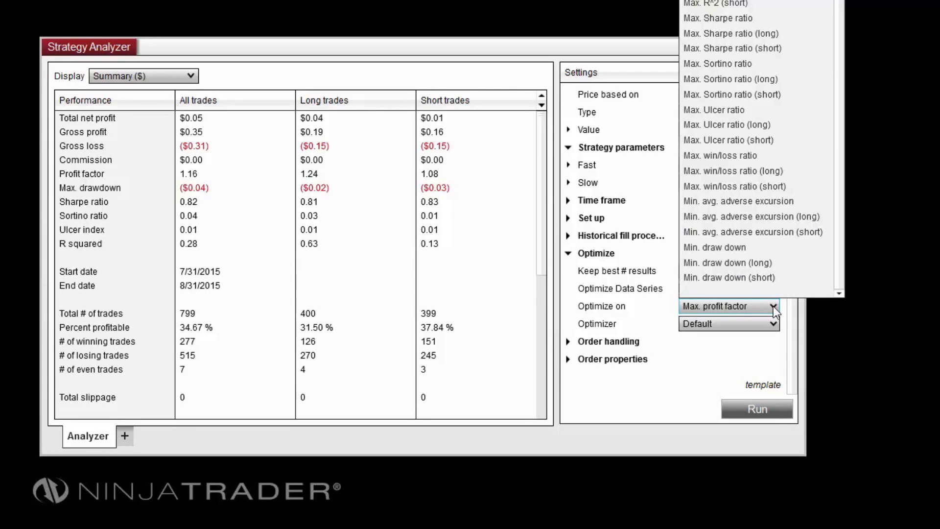
pyautogui.moveTo(773, 292)
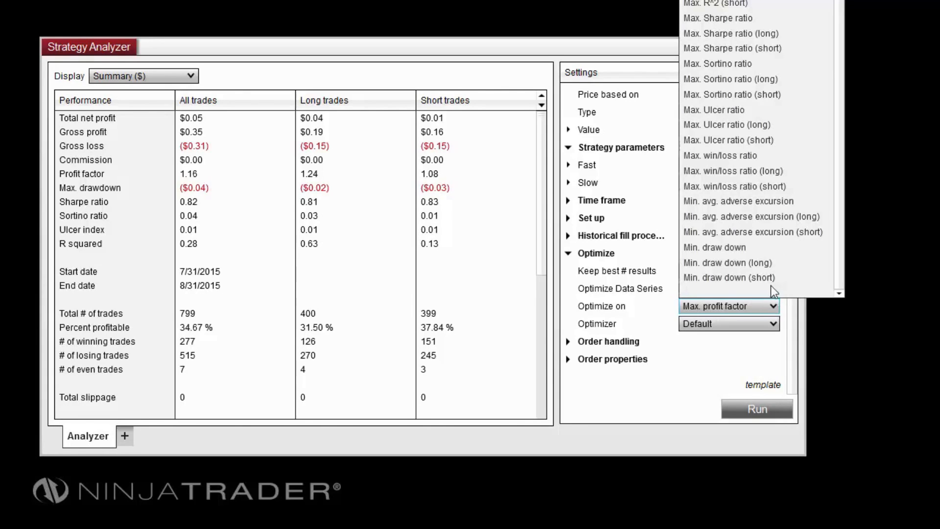
pyautogui.moveTo(713, 247)
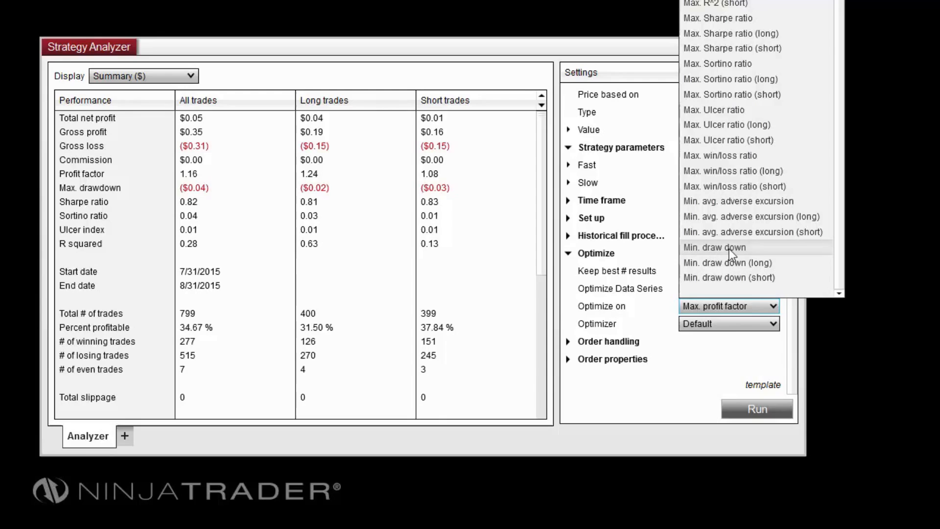
pyautogui.moveTo(760, 256)
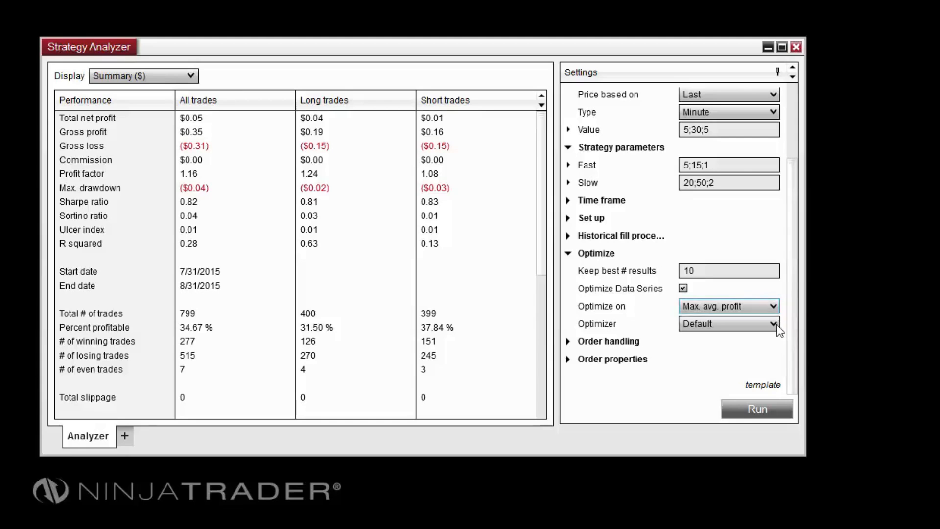
# Keep the Default optimizer and run the Fast/Slow optimization.
pyautogui.click(774, 323)
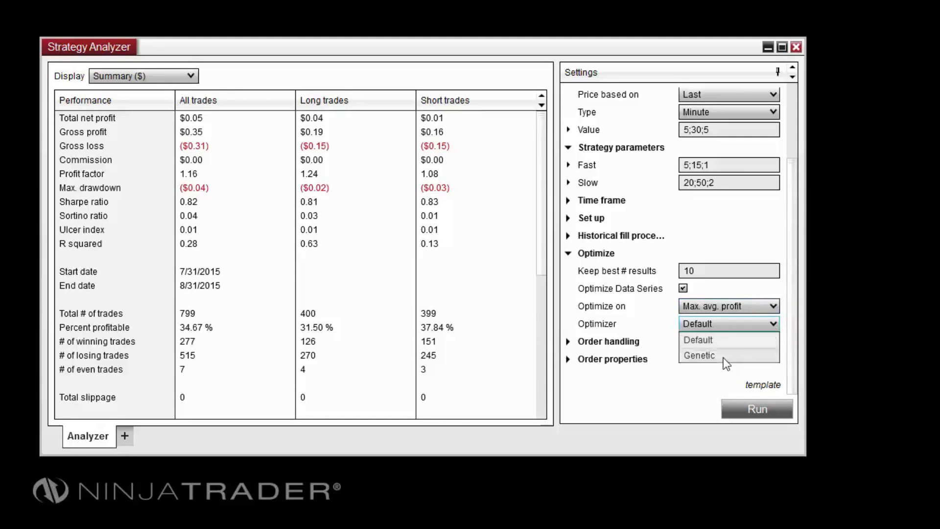
pyautogui.moveTo(724, 340)
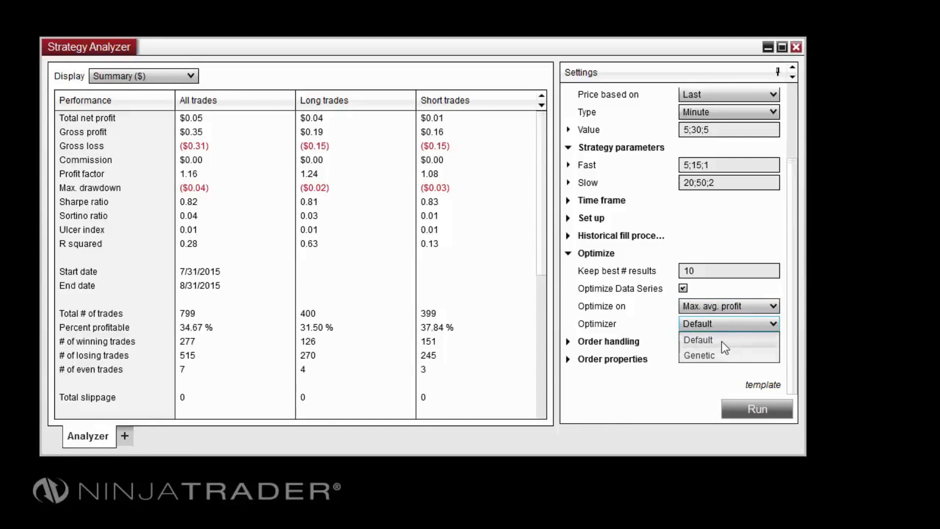
pyautogui.click(697, 339)
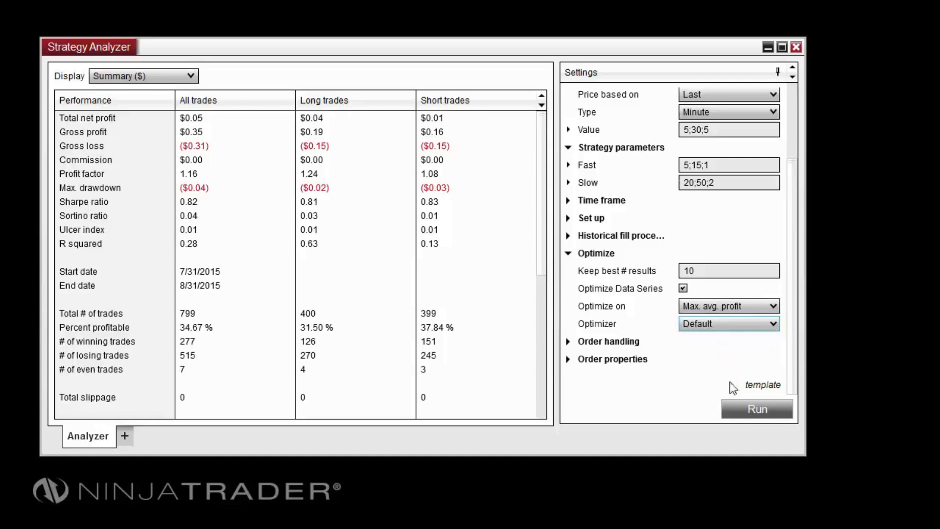
pyautogui.click(756, 408)
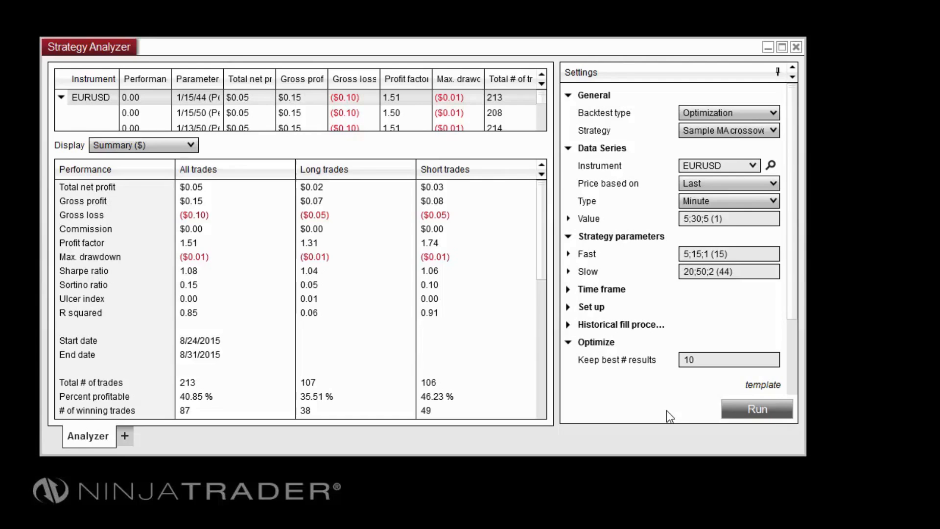
pyautogui.moveTo(265, 187)
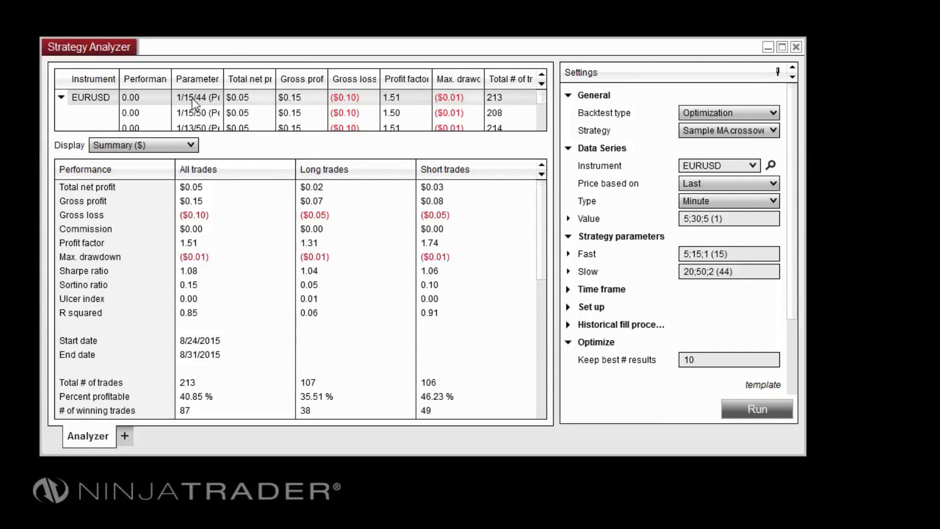
pyautogui.moveTo(311, 117)
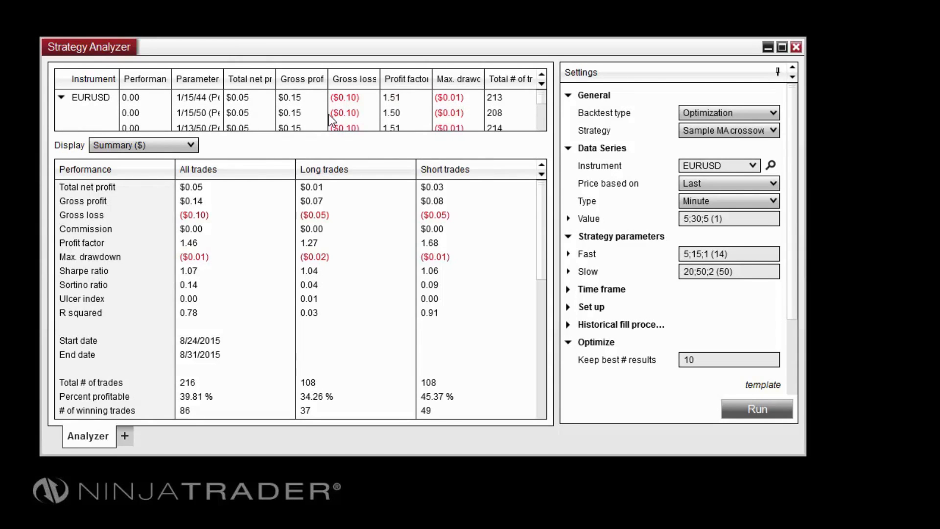
# Show the summary for the top-ranked 1/15/44 result.
pyautogui.click(248, 97)
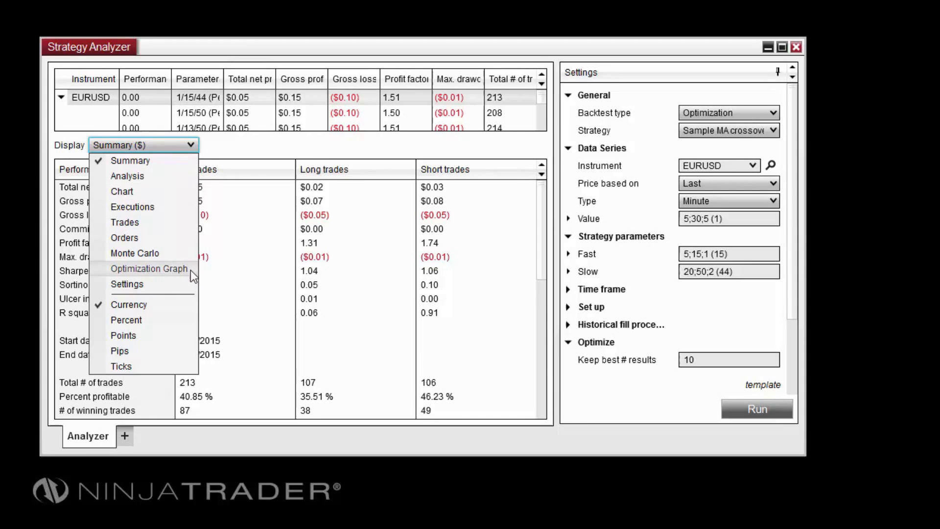
# Switch to the Optimization Graph with Fast as parameter 1 and Slow as parameter 2.
pyautogui.click(148, 268)
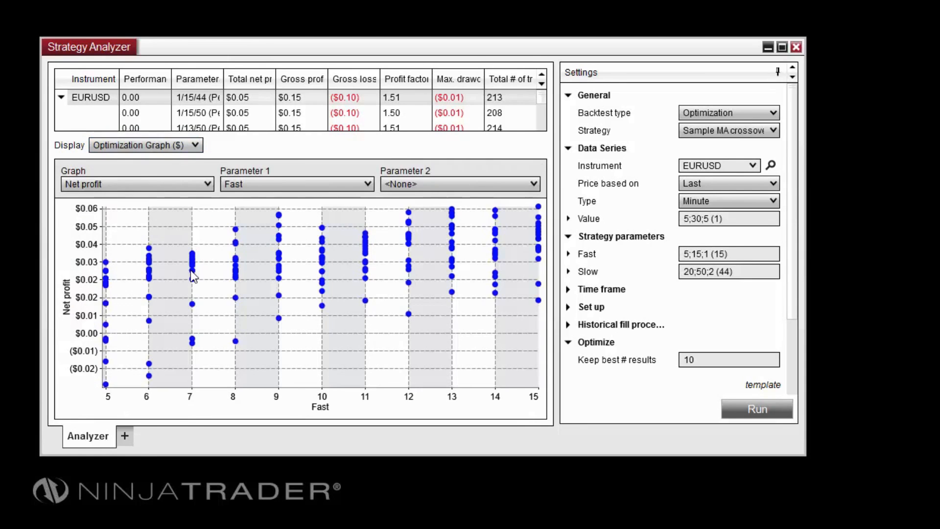
pyautogui.moveTo(229, 218)
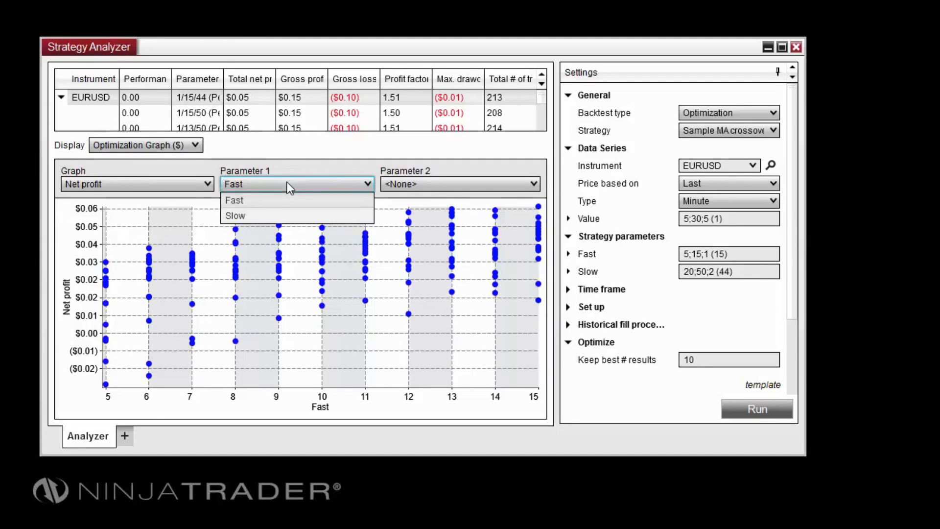
pyautogui.moveTo(264, 208)
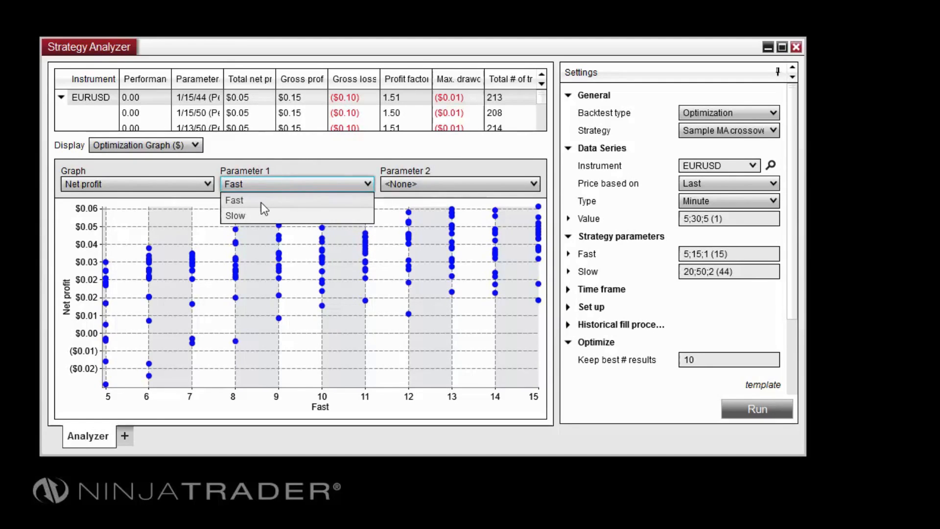
pyautogui.click(459, 184)
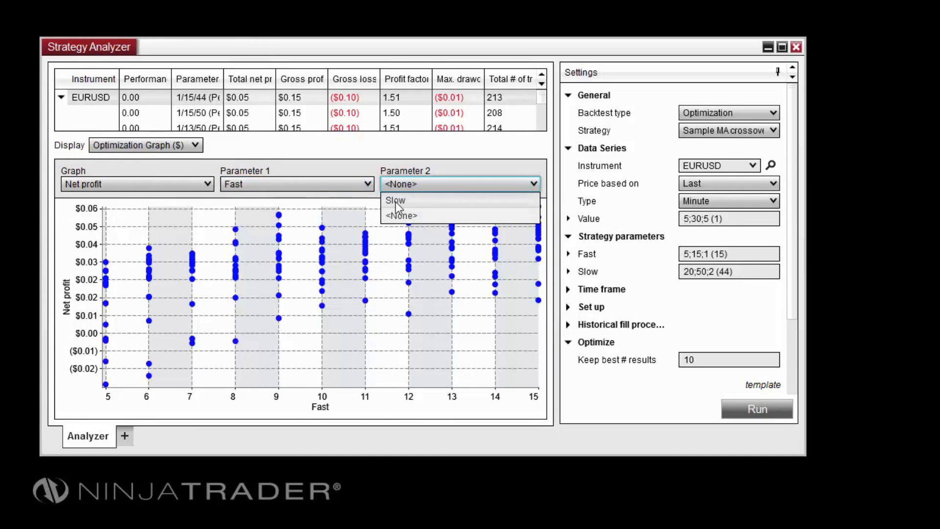
pyautogui.click(395, 200)
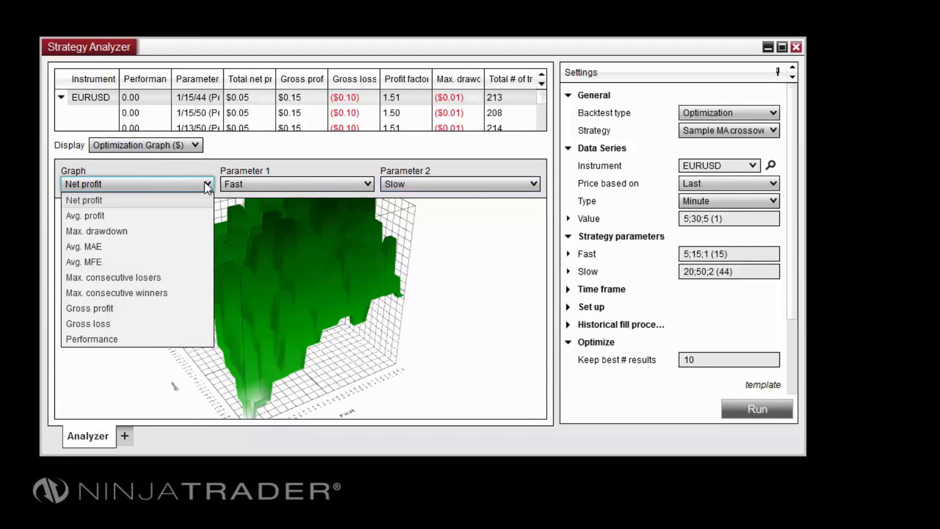
pyautogui.moveTo(182, 274)
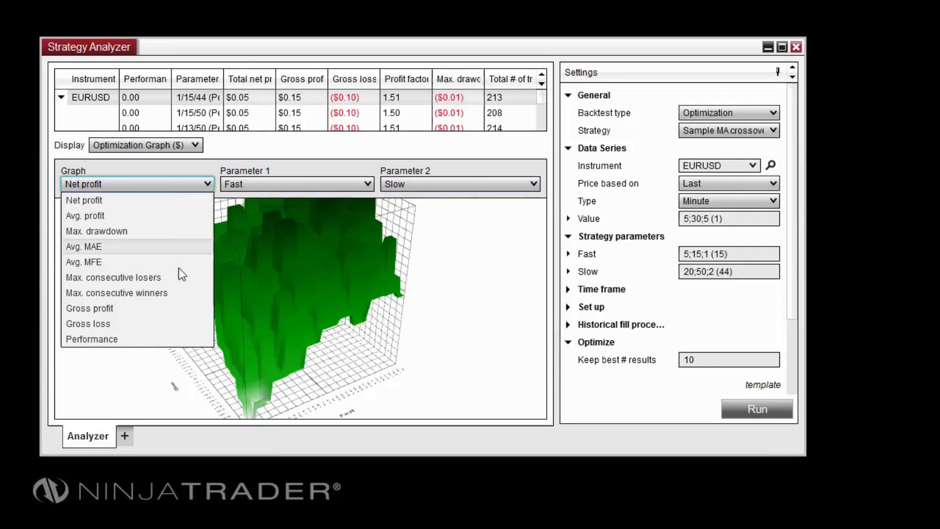
# Plot Gross profit on the Fast vs Slow graph and orbit it to view the underside.
pyautogui.click(89, 308)
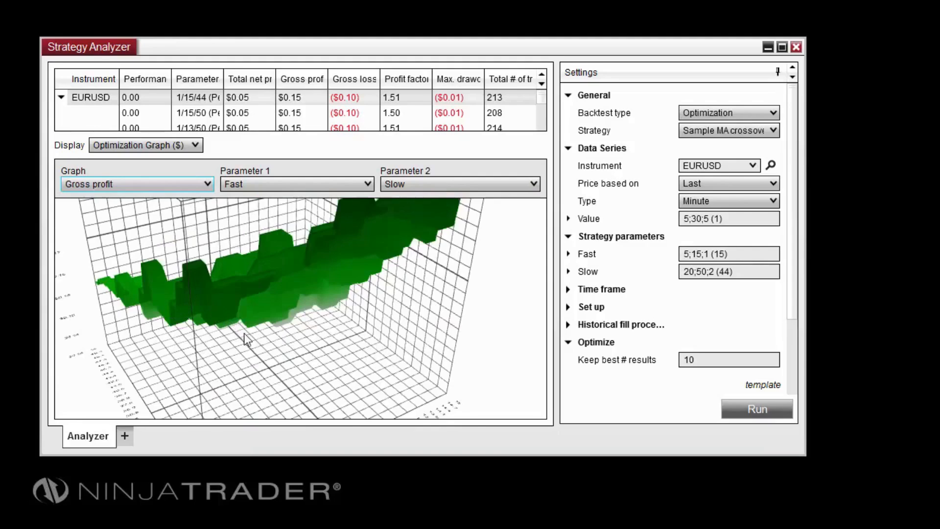
pyautogui.moveTo(246, 341); pyautogui.dragTo(248, 358)
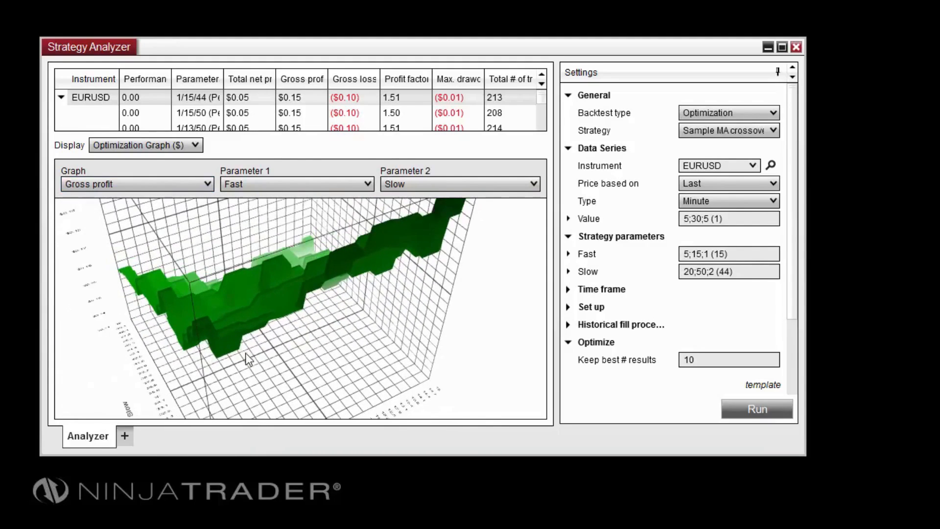
pyautogui.moveTo(249, 357); pyautogui.dragTo(300, 299)
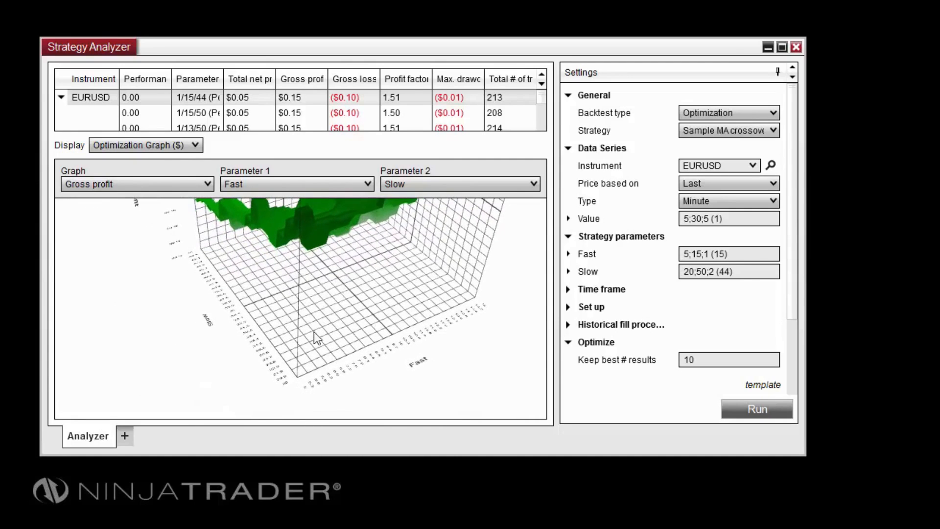
pyautogui.moveTo(316, 337); pyautogui.dragTo(420, 384)
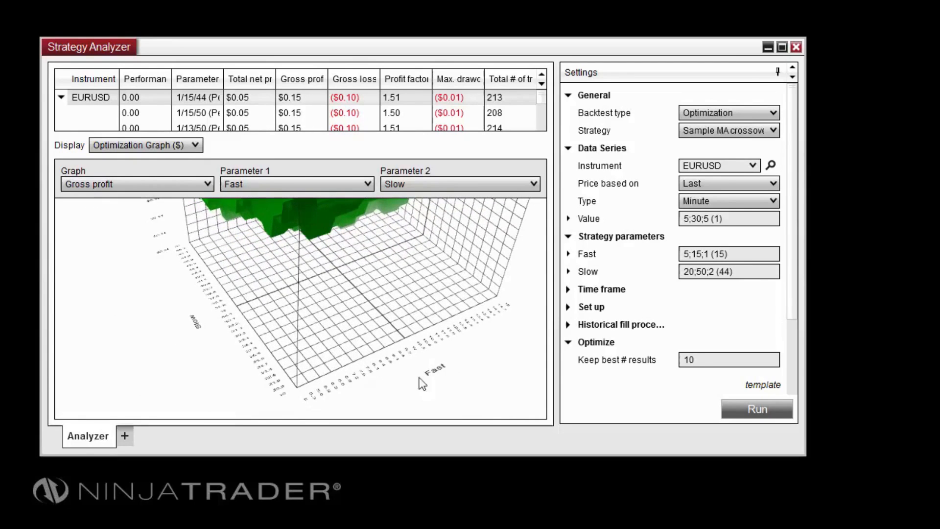
pyautogui.moveTo(422, 384); pyautogui.dragTo(200, 342)
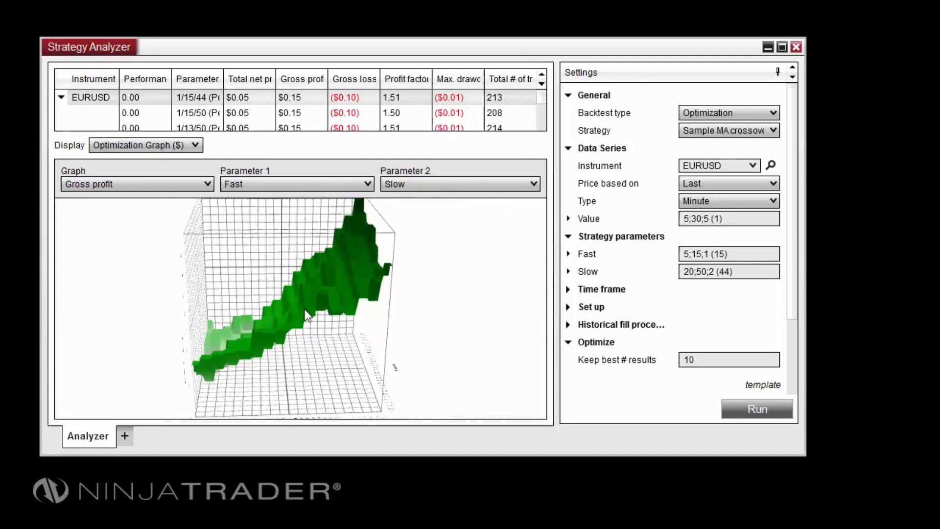
# Orbit and zoom the gross profit surface through side-on and diagonal views of the ridge.
pyautogui.moveTo(306, 315); pyautogui.dragTo(408, 330)
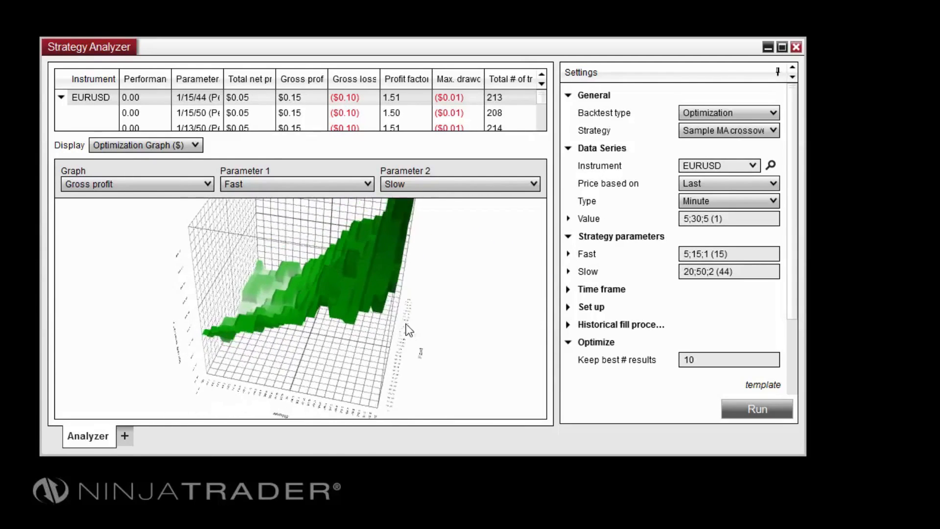
pyautogui.moveTo(407, 328); pyautogui.dragTo(252, 293)
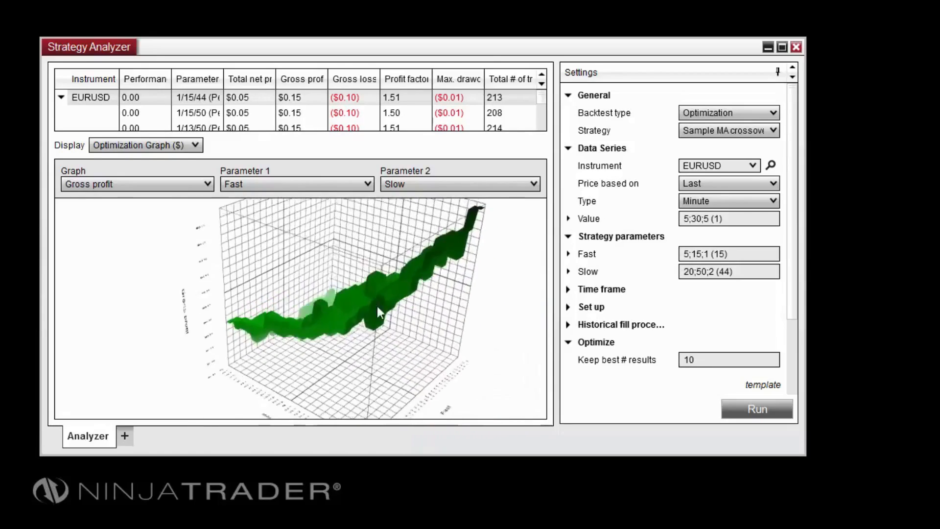
pyautogui.moveTo(378, 312); pyautogui.dragTo(222, 336)
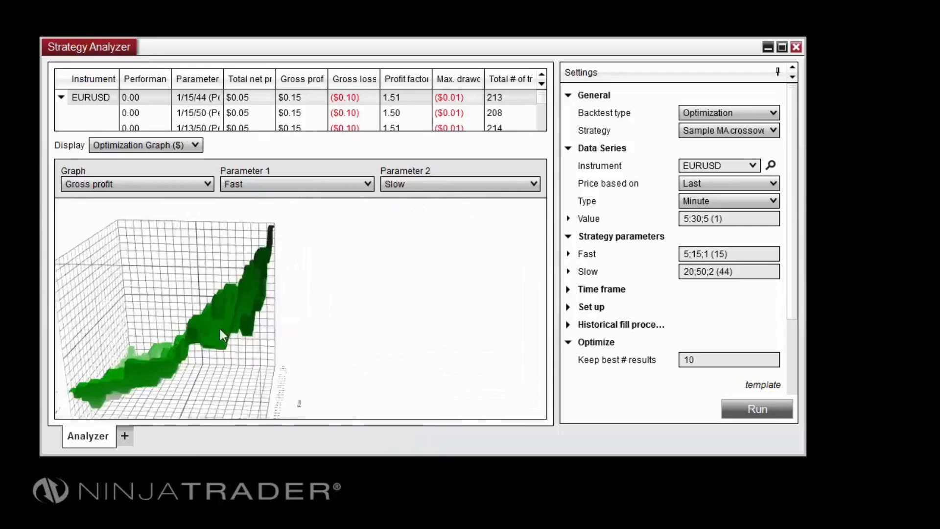
pyautogui.moveTo(222, 334); pyautogui.dragTo(339, 335)
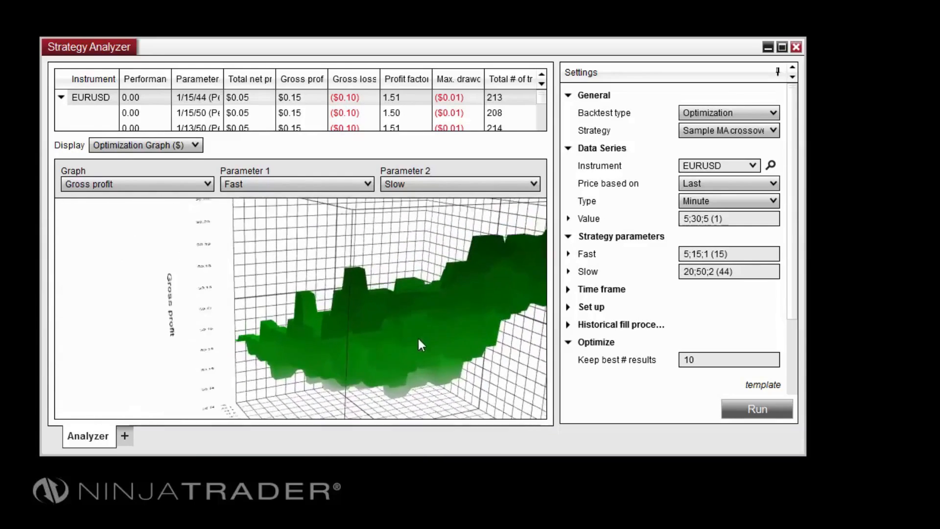
pyautogui.moveTo(420, 344); pyautogui.dragTo(524, 335)
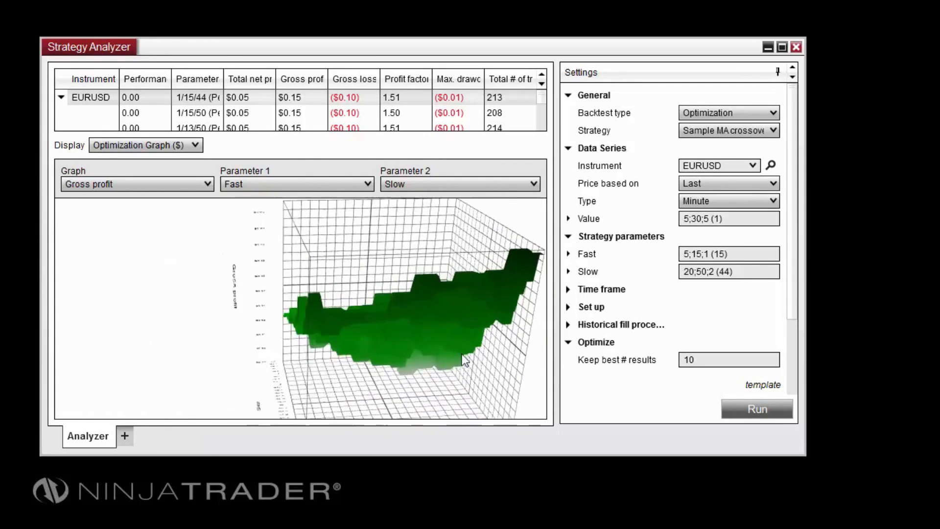
pyautogui.moveTo(465, 363); pyautogui.dragTo(500, 240)
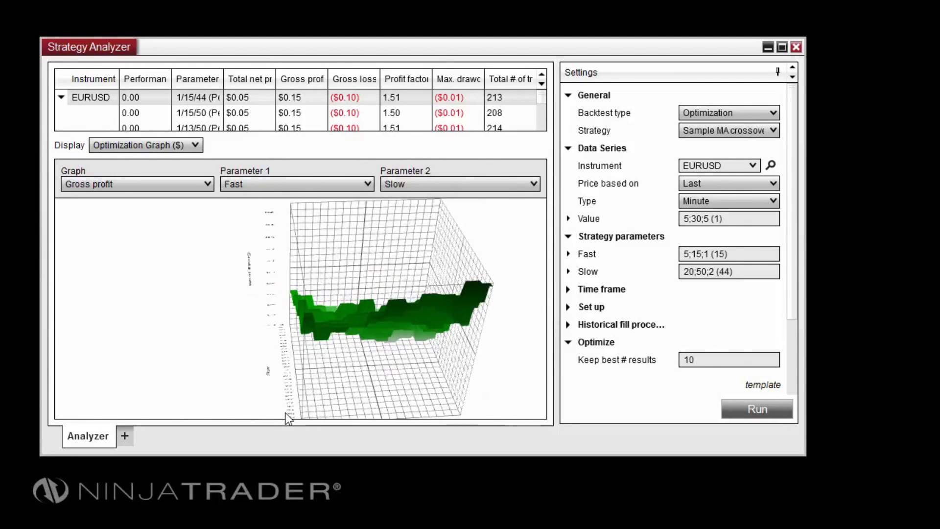
pyautogui.moveTo(287, 419); pyautogui.dragTo(384, 376)
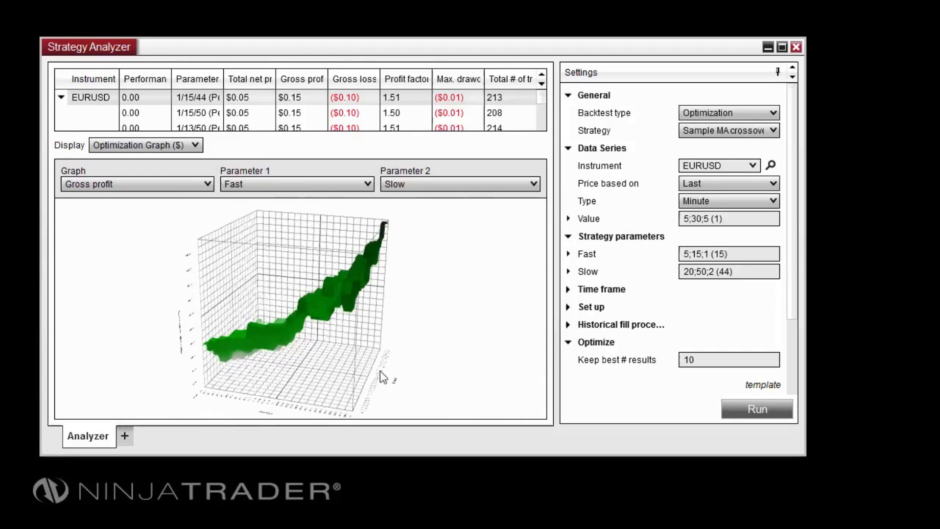
pyautogui.moveTo(383, 377); pyautogui.dragTo(365, 364)
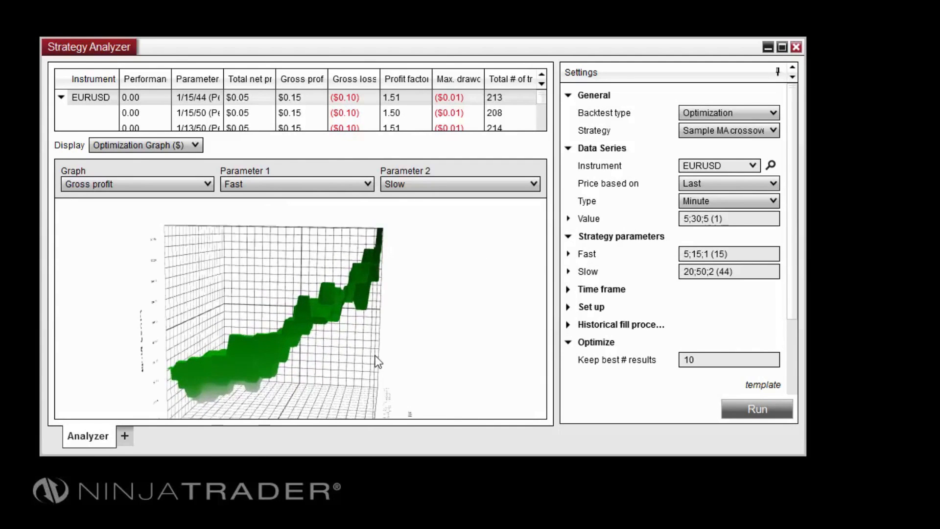
pyautogui.moveTo(375, 361); pyautogui.dragTo(417, 370)
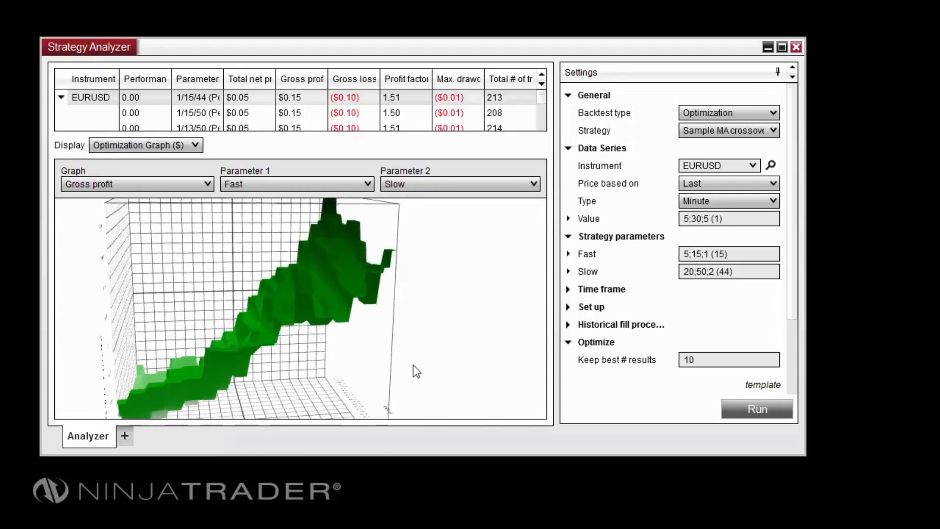